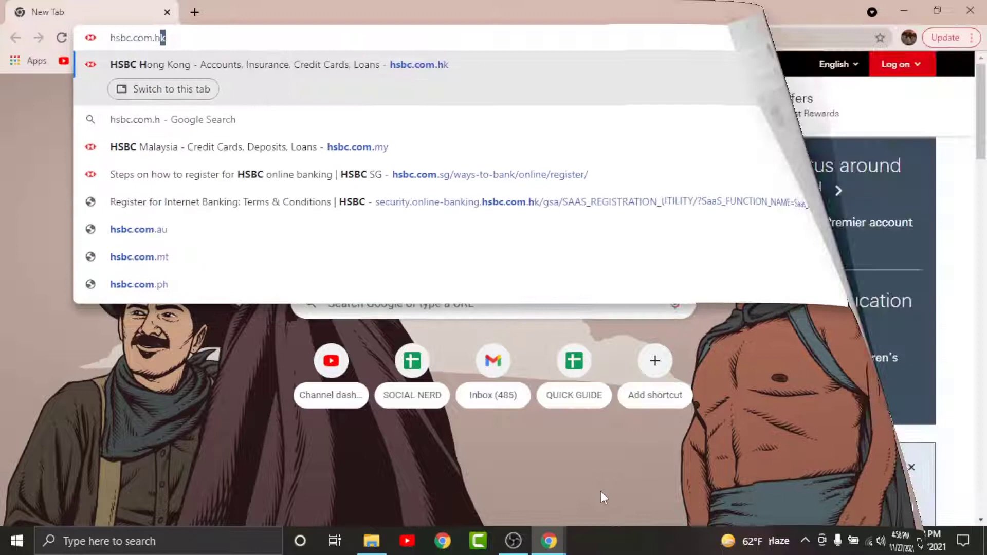
Step: Load the HSBC Hong Kong homepage at hsbc.com.hk from the address bar suggestion
{"action": "left_click", "coordinate": [280, 64]}
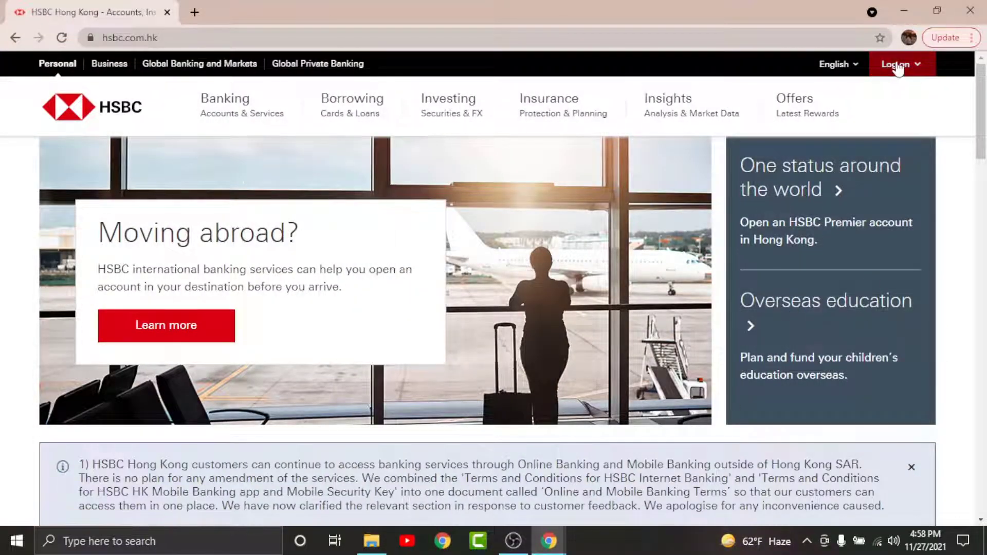
Step: Start Personal Internet Banking registration from the Log on menu using Bank Account
{"action": "left_click", "coordinate": [897, 64]}
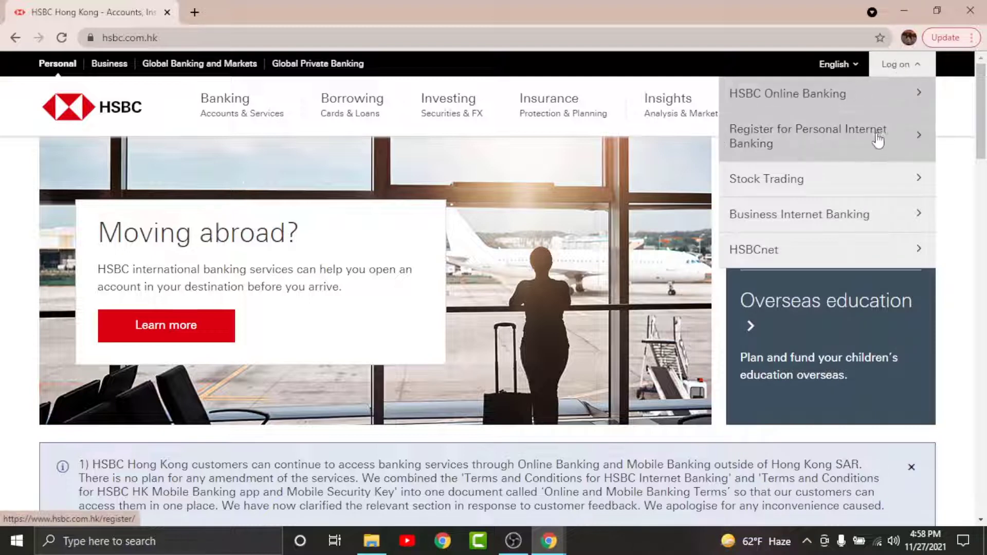
{"action": "left_click", "coordinate": [807, 136]}
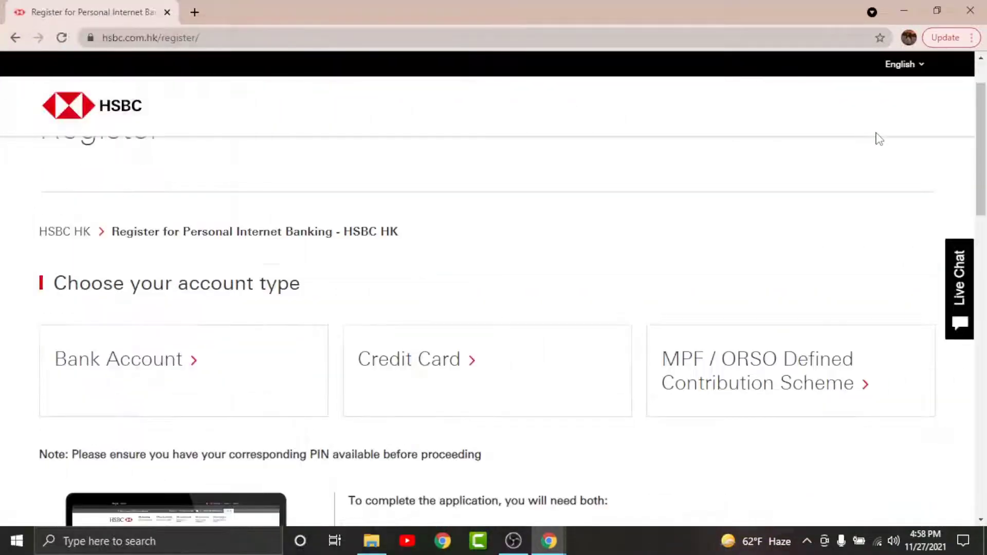
{"action": "mouse_move", "coordinate": [340, 314]}
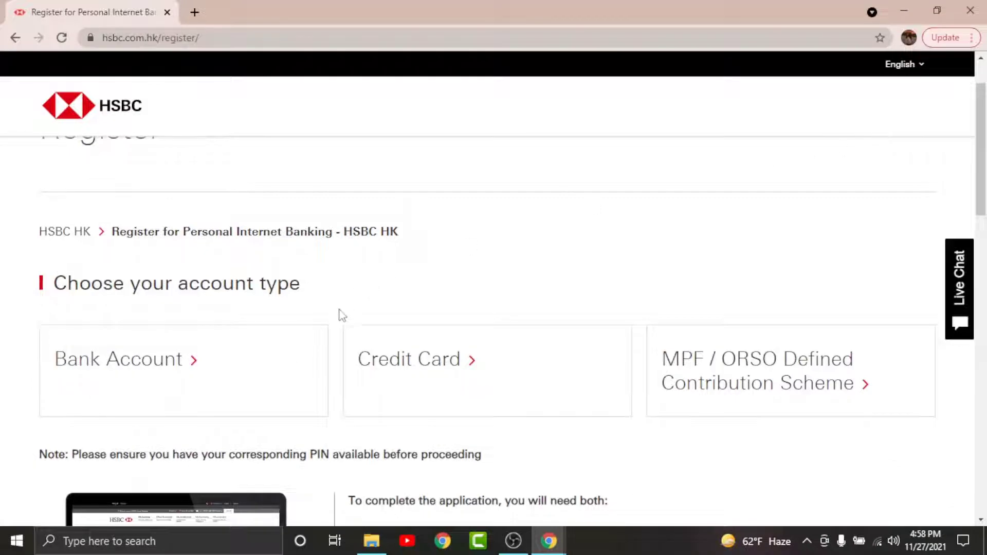
{"action": "left_click", "coordinate": [118, 359]}
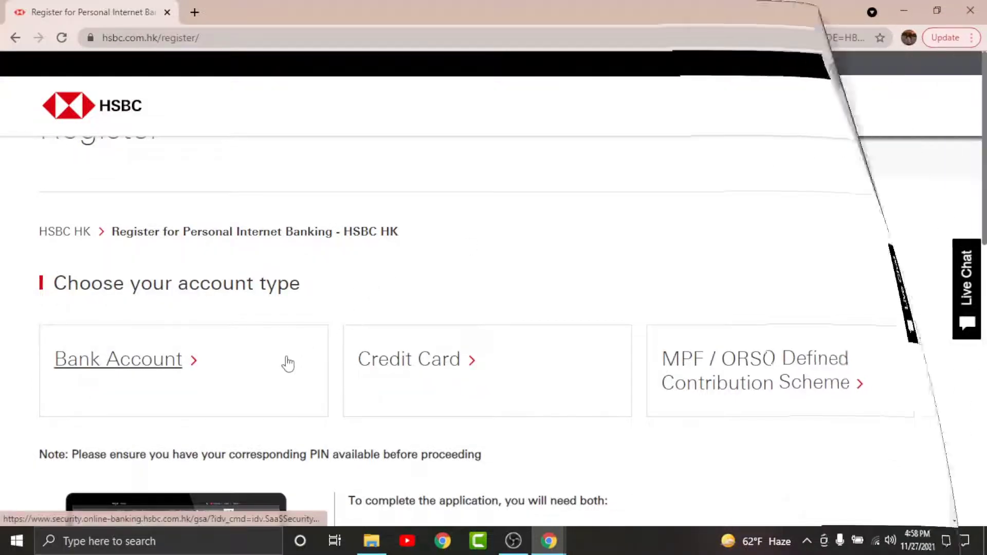
Step: Accept the Terms & Conditions and the eStatement and eAdvice terms
{"action": "left_click", "coordinate": [117, 359]}
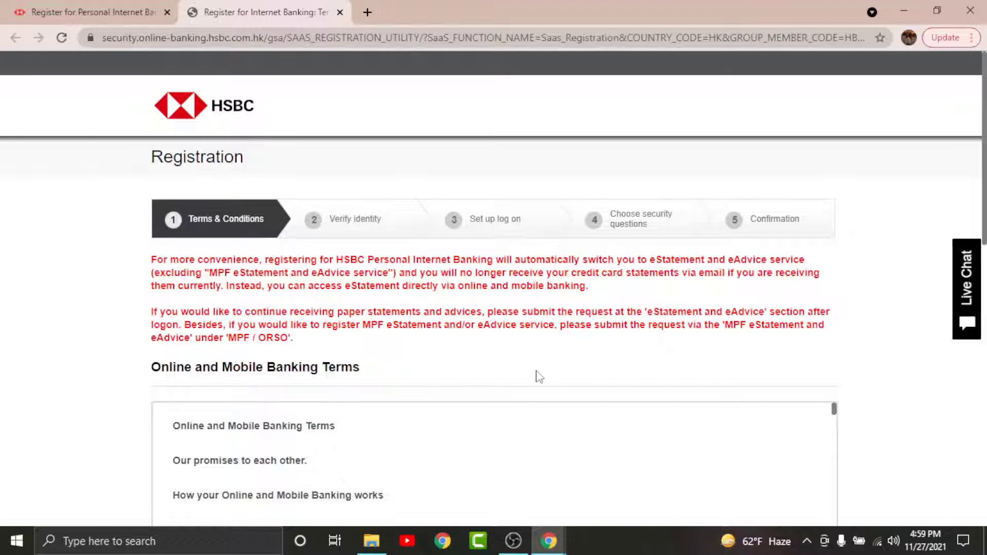
{"action": "scroll", "scroll_direction": "down", "scroll_amount": 3}
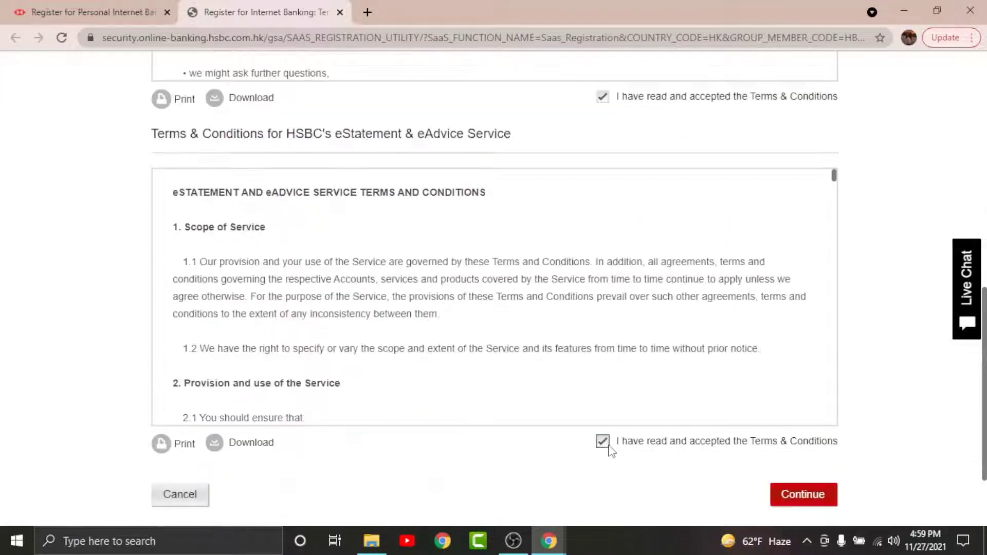
{"action": "left_click", "coordinate": [802, 494]}
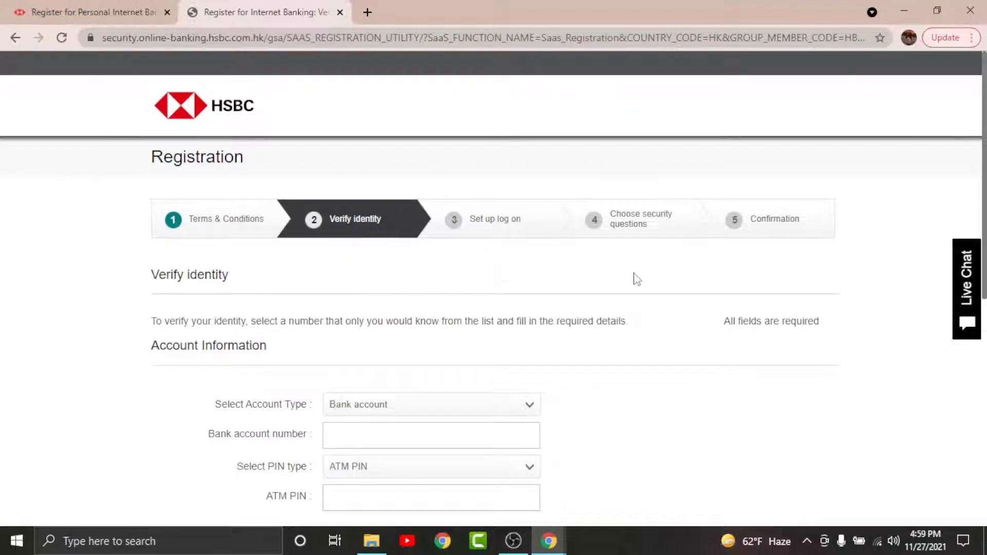
{"action": "mouse_move", "coordinate": [384, 361]}
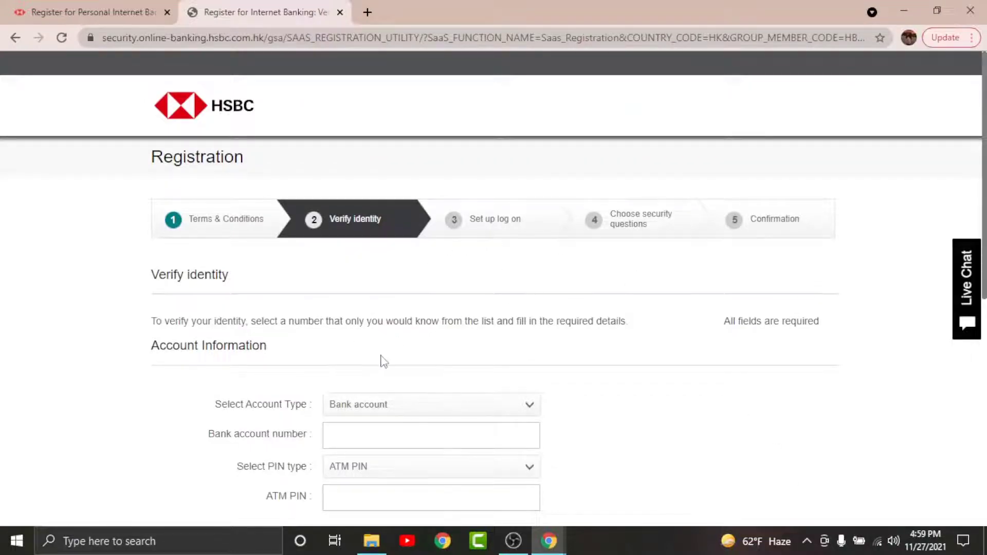
Step: Scroll the Verify identity form through the empty Account and Personal Information fields
{"action": "scroll", "scroll_direction": "down", "scroll_amount": 3}
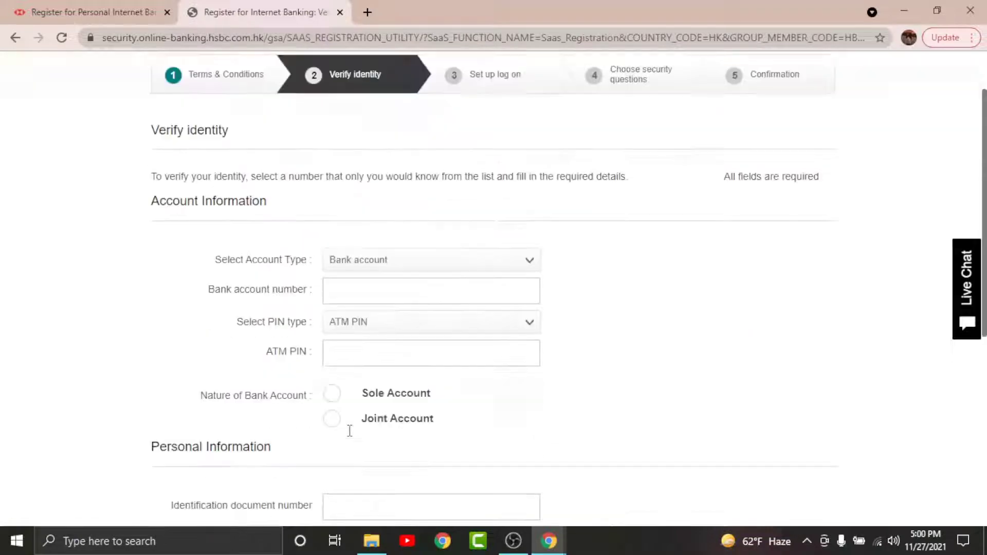
{"action": "scroll", "scroll_direction": "down", "scroll_amount": 3}
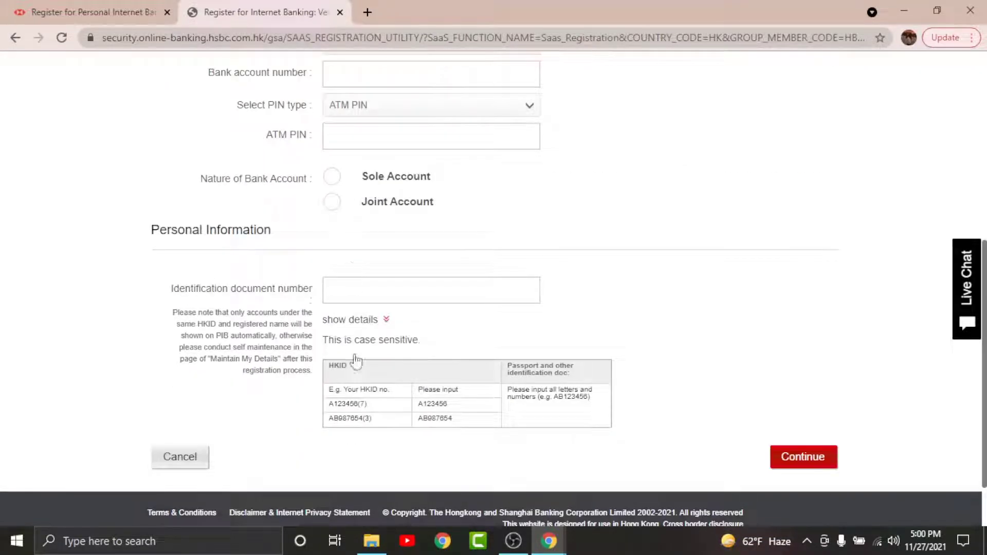
{"action": "mouse_move", "coordinate": [780, 447]}
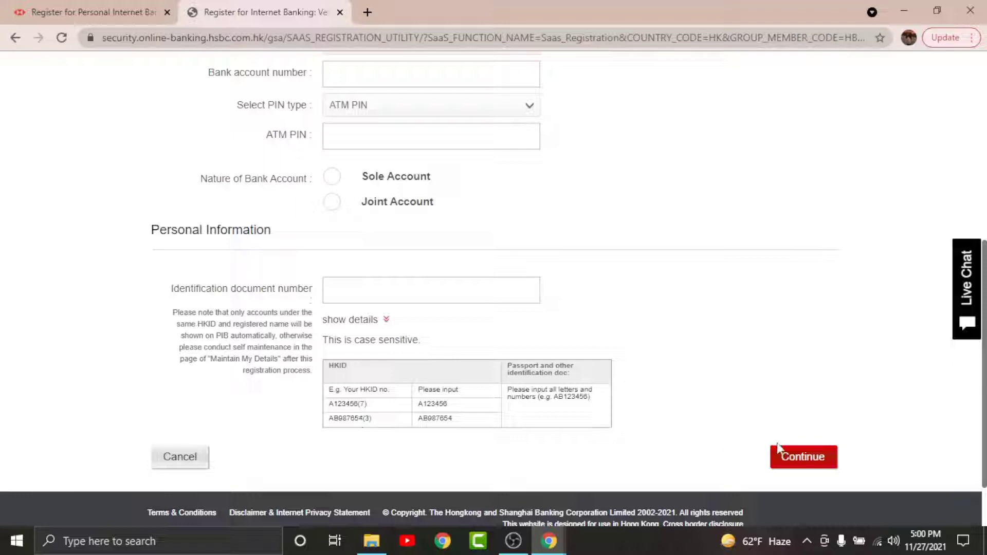